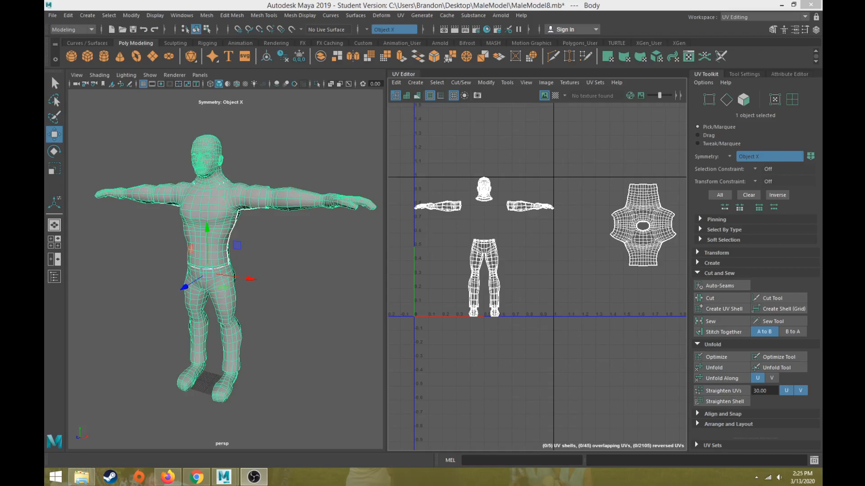
{"action": "mouse_move", "coordinate": [638, 237]}
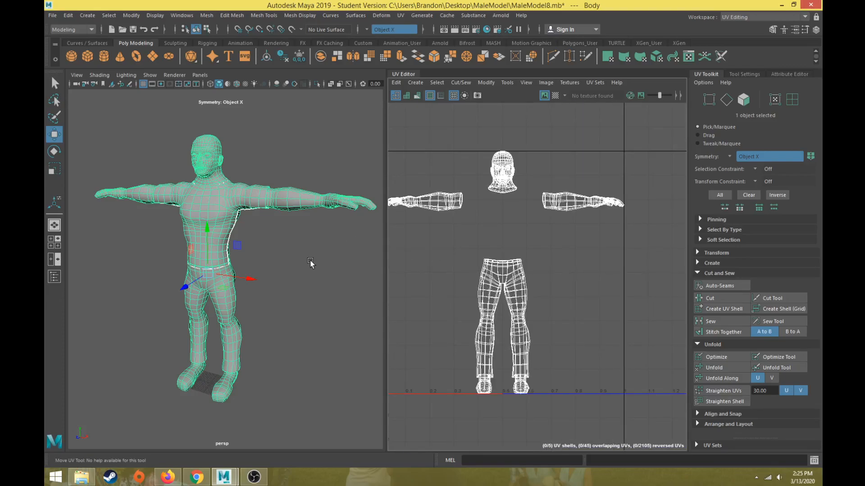
{"action": "mouse_move", "coordinate": [315, 261]}
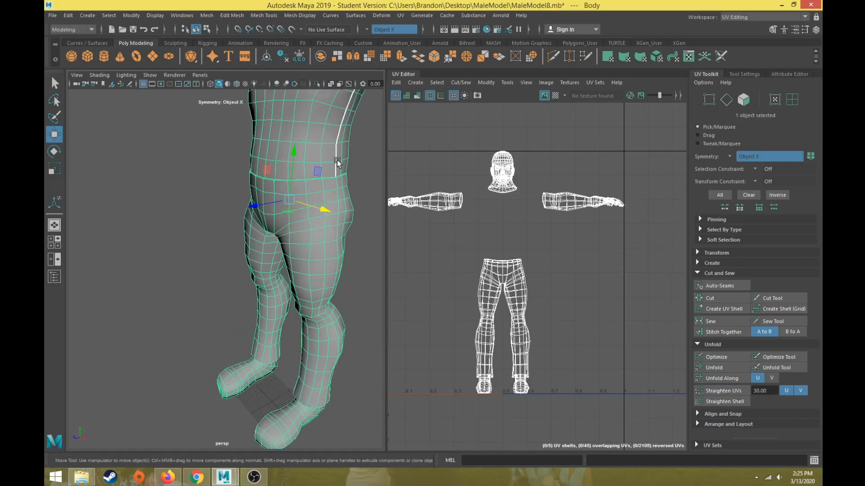
{"action": "mouse_move", "coordinate": [312, 396]}
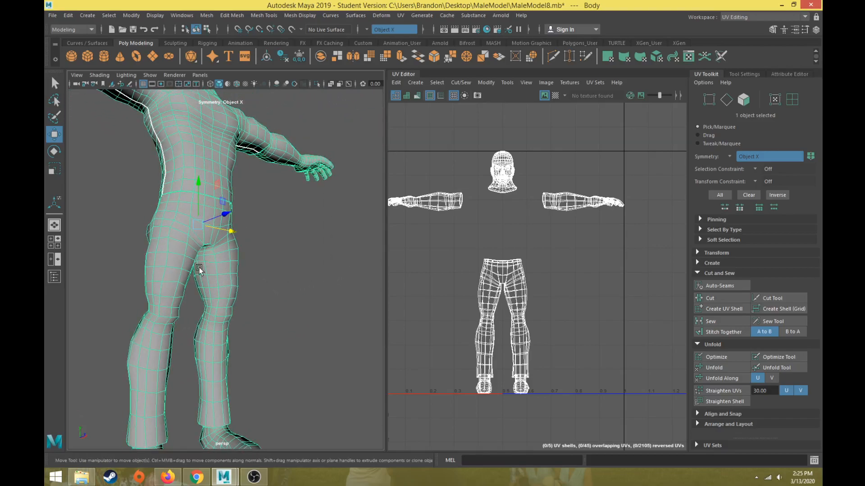
{"action": "mouse_move", "coordinate": [159, 237]}
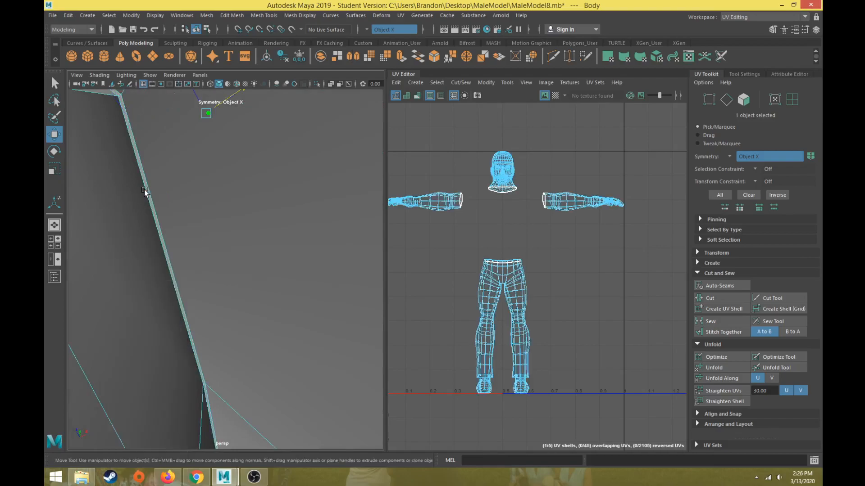
Cut the UVs along the ankle edge loops so both feet become separate shells
{"action": "left_click", "coordinate": [143, 199]}
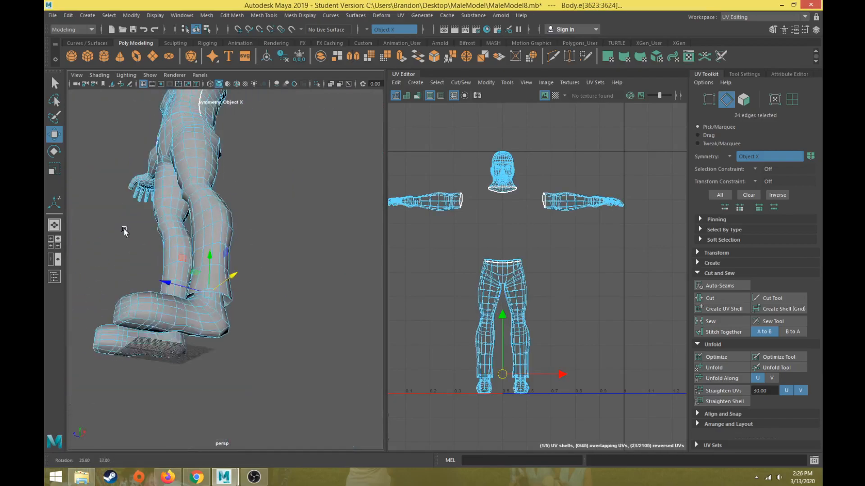
{"action": "key", "text": "4"}
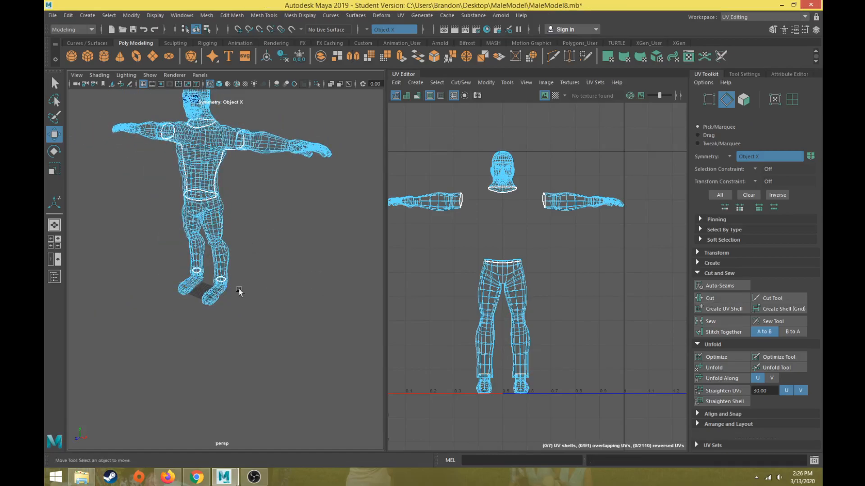
{"action": "key", "text": "5"}
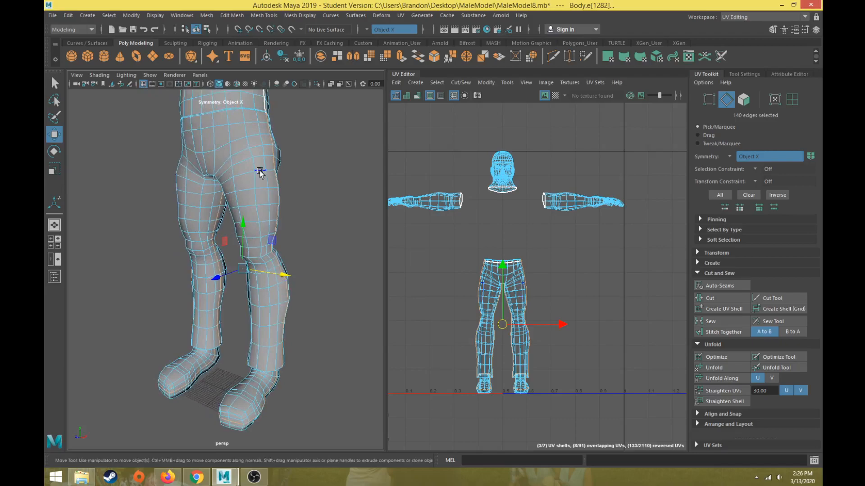
Cut the UVs down the inner-leg and foot seams, raising the count to ten shells
{"action": "left_click_drag", "start_coordinate": [260, 173], "coordinate": [190, 133]}
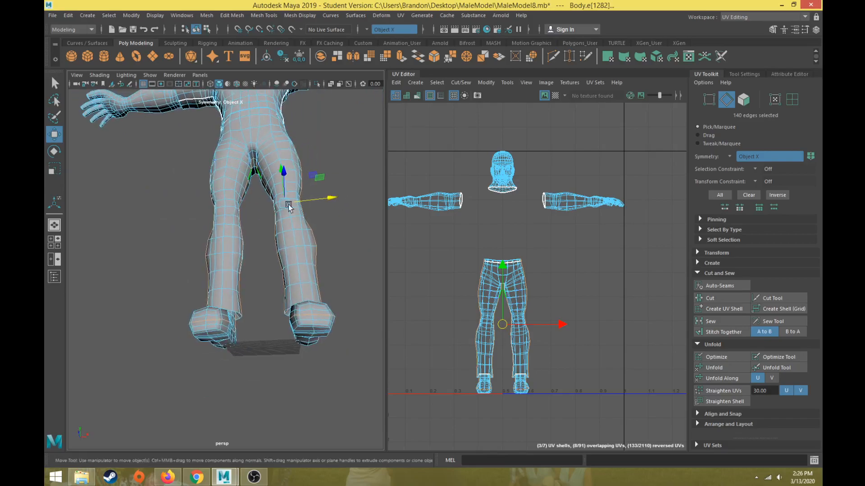
{"action": "left_click", "coordinate": [710, 298]}
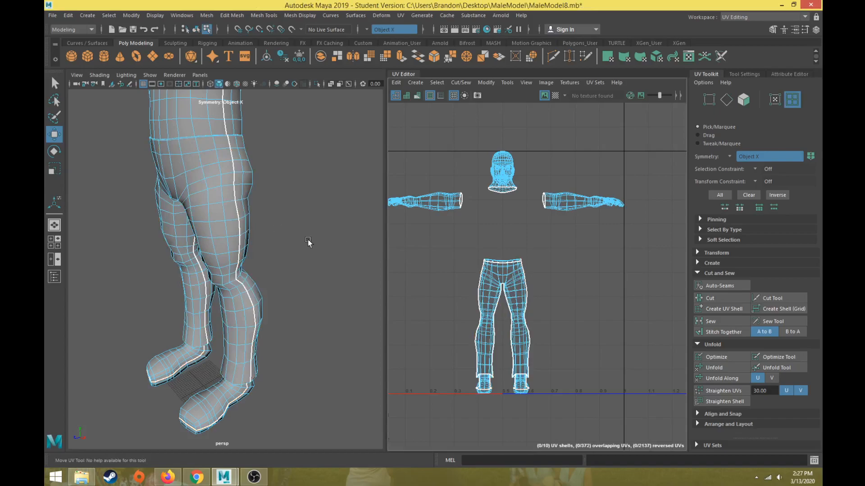
Unfold the selected pants shell into a single flat V-shaped piece in the UV Editor
{"action": "left_click", "coordinate": [501, 319]}
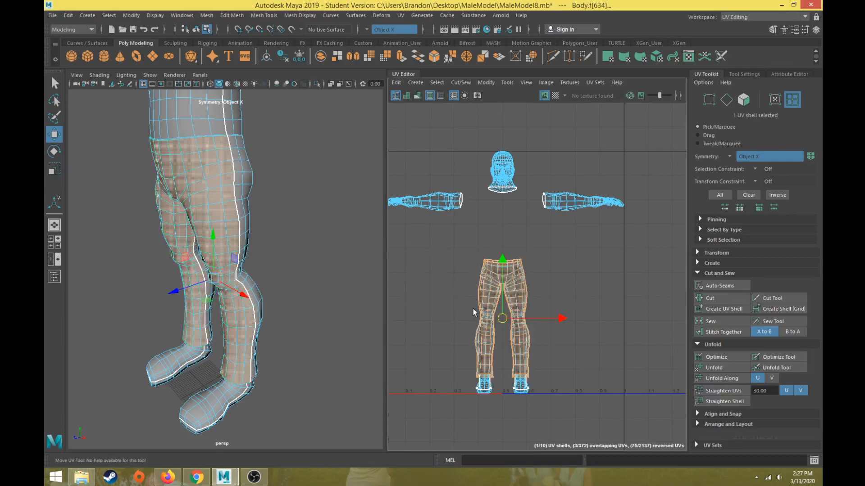
{"action": "left_click", "coordinate": [713, 367]}
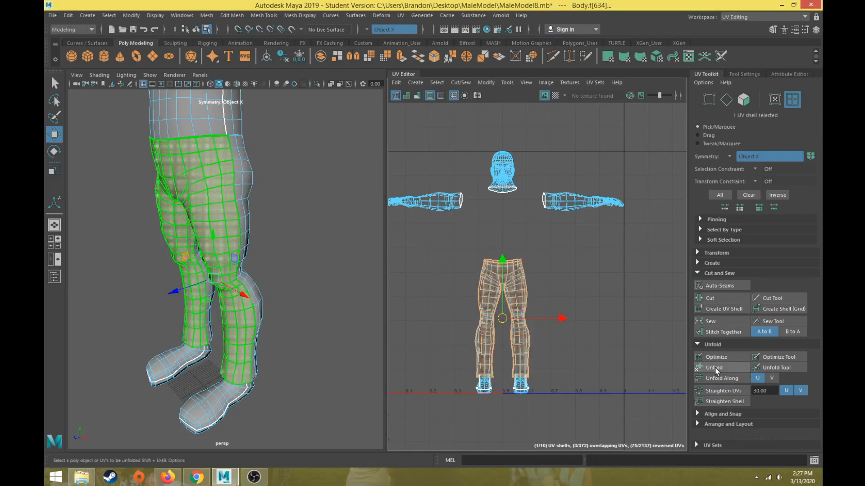
{"action": "left_click", "coordinate": [715, 367]}
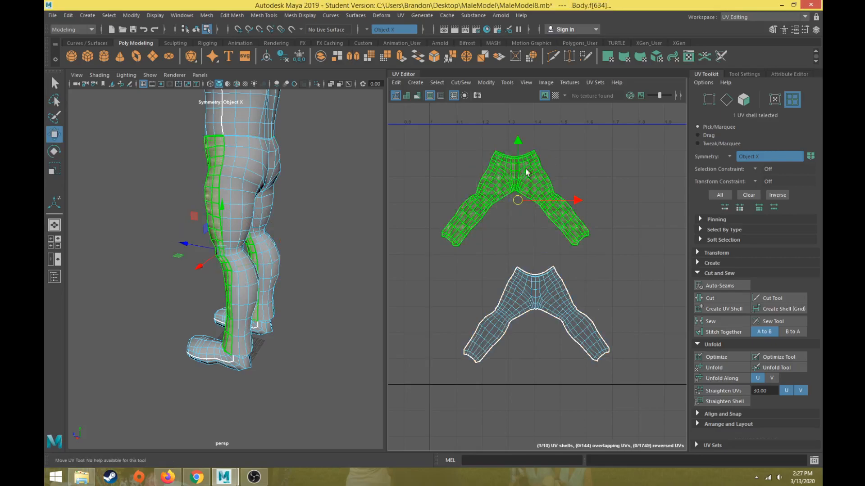
{"action": "left_click", "coordinate": [556, 96]}
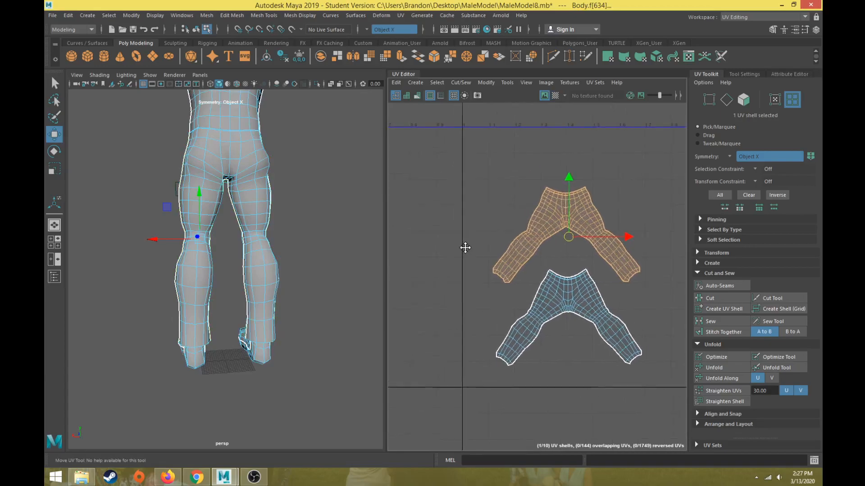
{"action": "scroll", "scroll_direction": "up", "scroll_amount": 3}
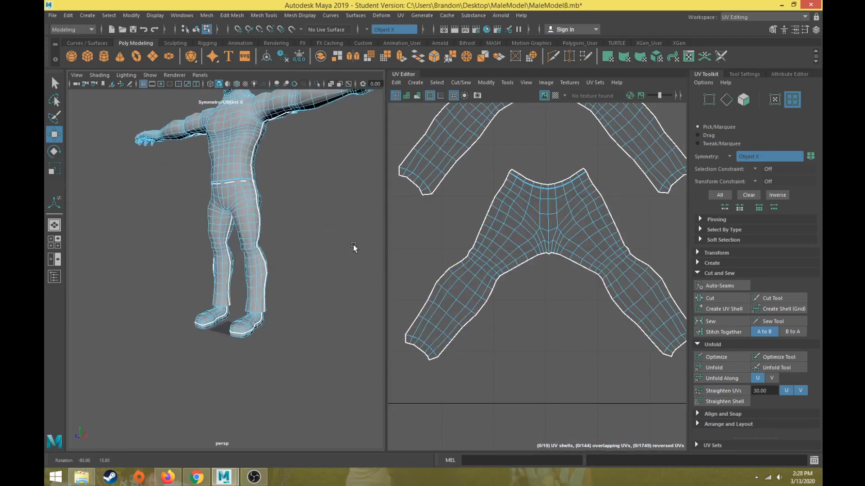
{"action": "left_click", "coordinate": [255, 322]}
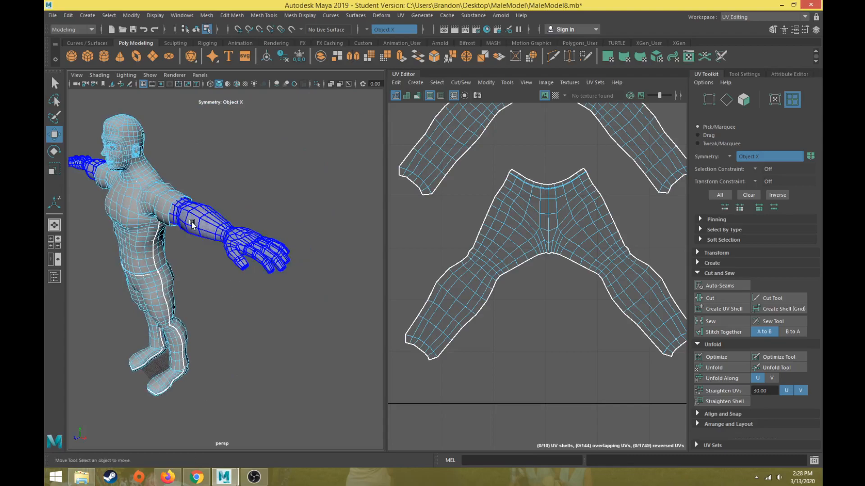
{"action": "left_click", "coordinate": [214, 299]}
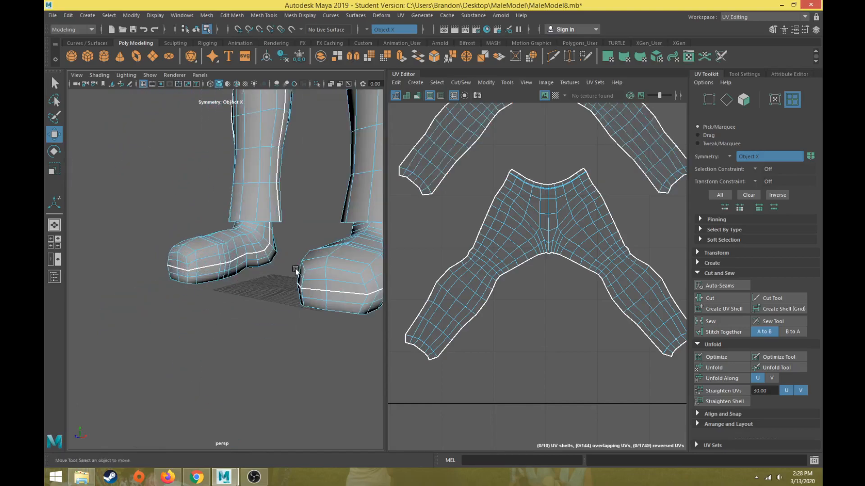
{"action": "left_click", "coordinate": [292, 298]}
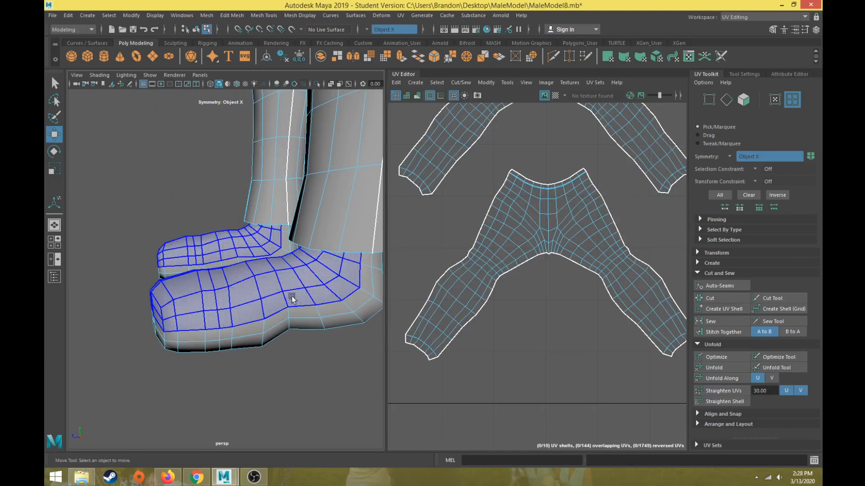
{"action": "left_click", "coordinate": [297, 447]}
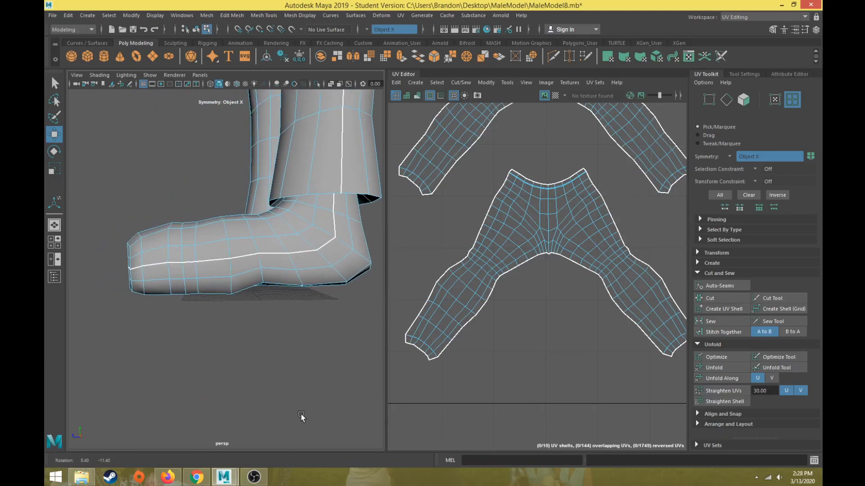
{"action": "left_click", "coordinate": [332, 217]}
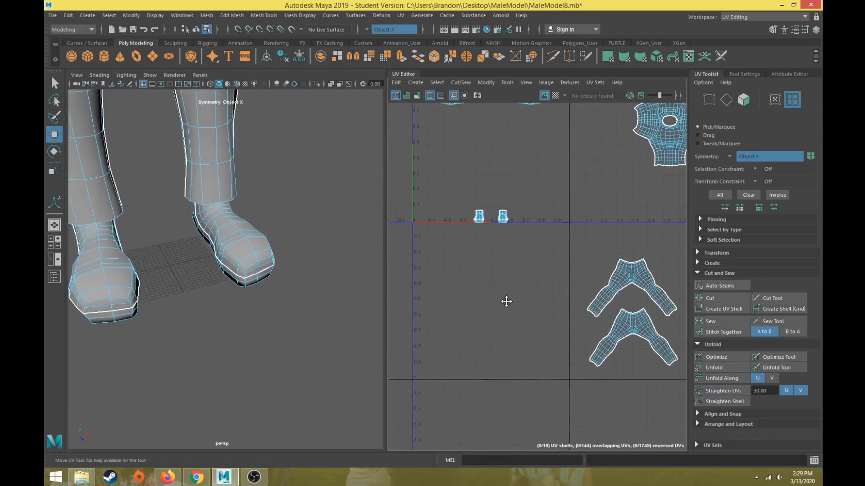
Unfold both foot shells into four flat pieces, two soles and two uppers
{"action": "left_click", "coordinate": [490, 216]}
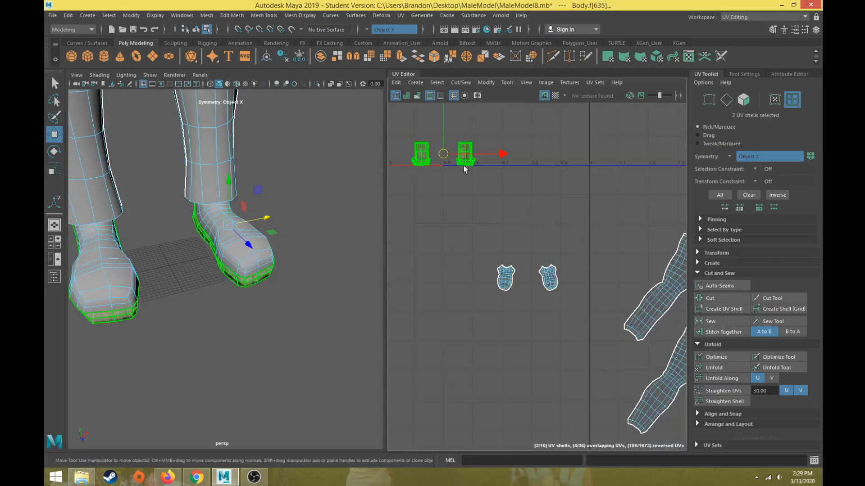
{"action": "left_click", "coordinate": [714, 367]}
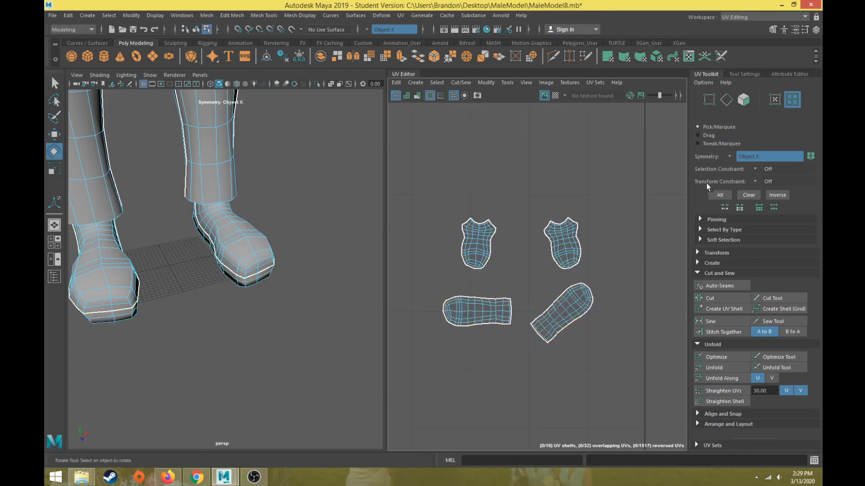
Rotate the slanted foot sole shell upright beside the pants shells
{"action": "left_click", "coordinate": [476, 311]}
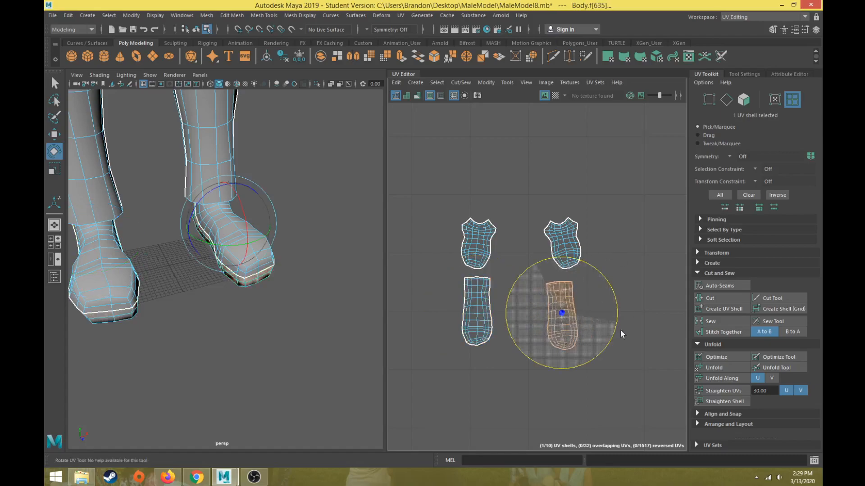
{"action": "left_click", "coordinate": [54, 134]}
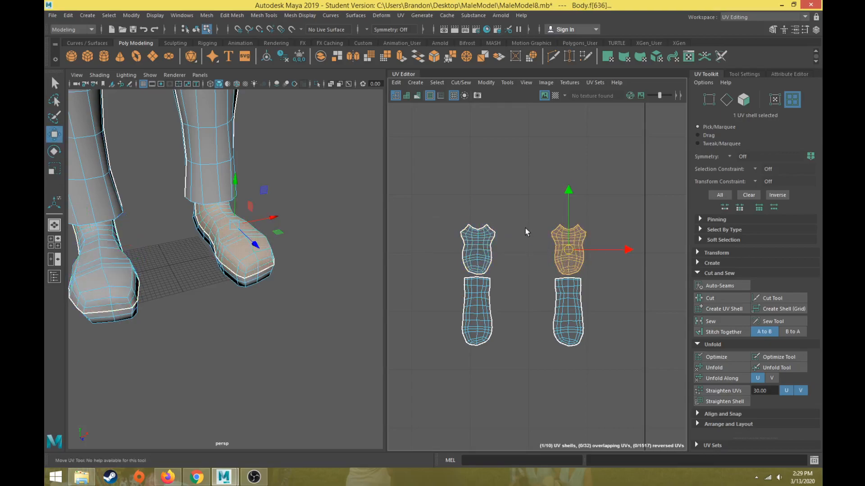
{"action": "left_click", "coordinate": [476, 314]}
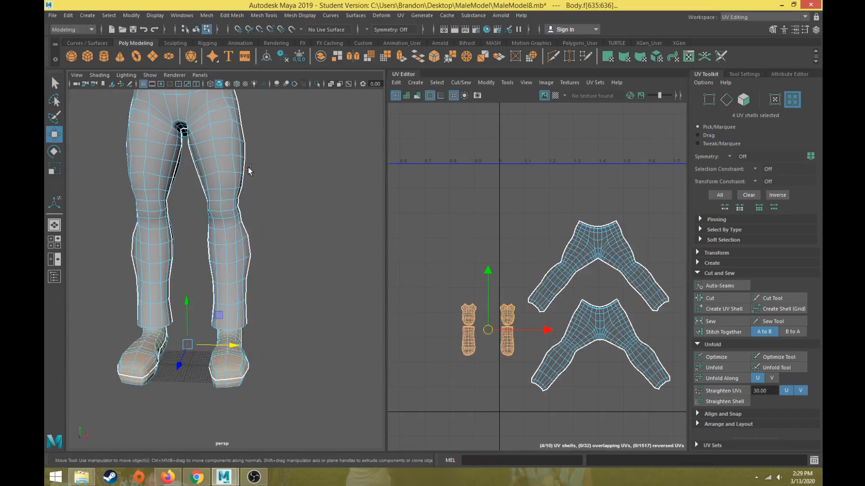
{"action": "left_click", "coordinate": [227, 368]}
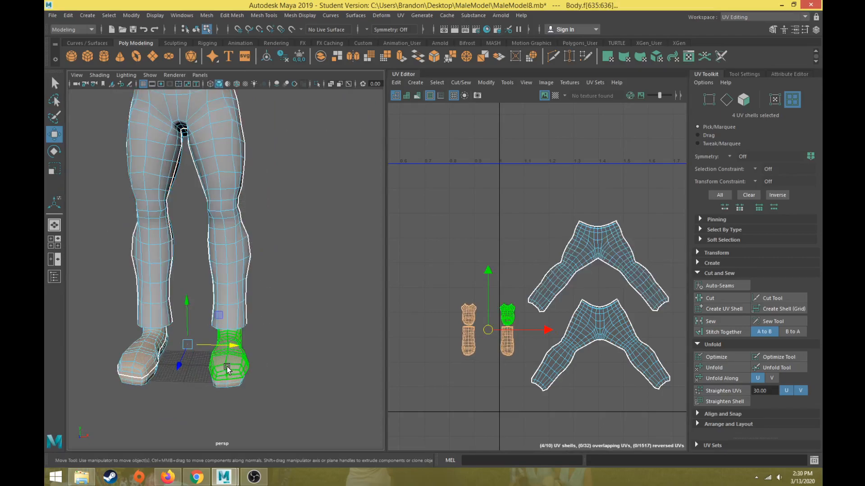
{"action": "mouse_move", "coordinate": [224, 367]}
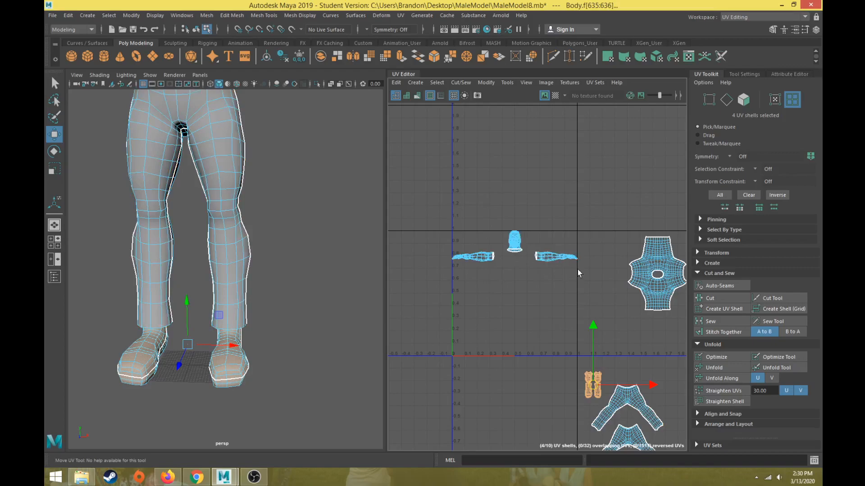
{"action": "mouse_move", "coordinate": [541, 369]}
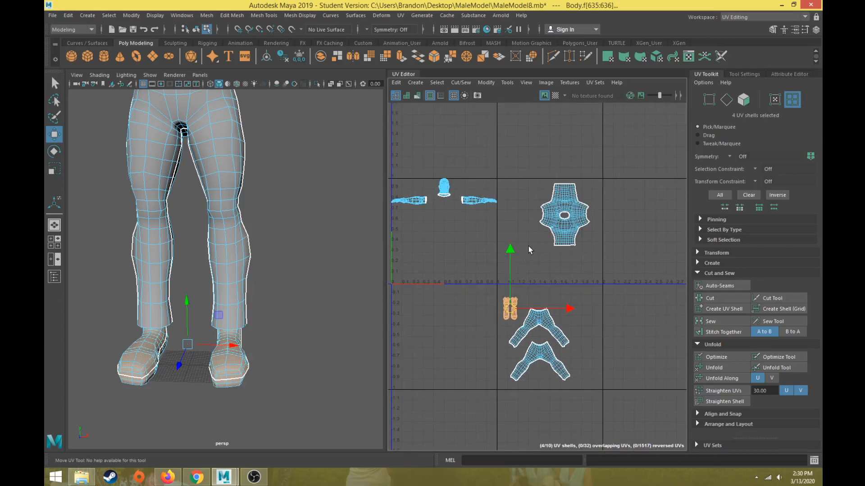
{"action": "mouse_move", "coordinate": [340, 270]}
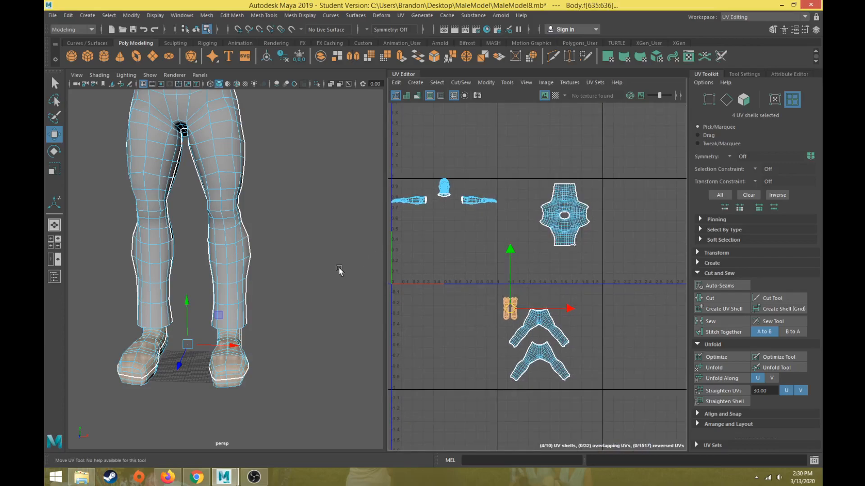